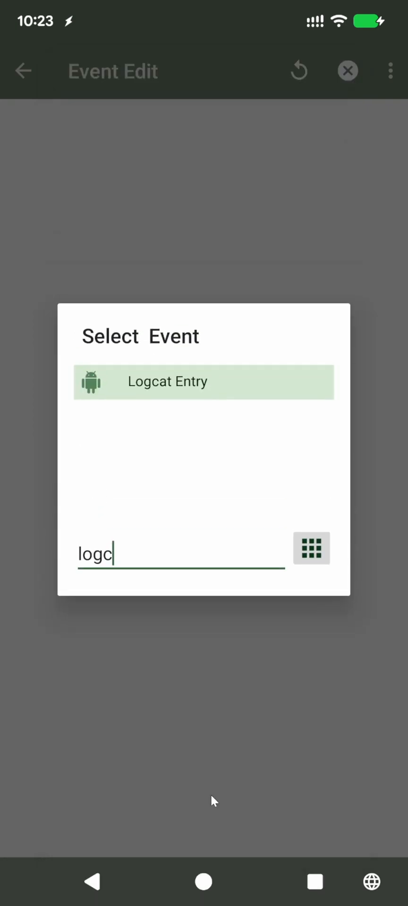
{"action": "mouse_move", "coordinate": [151, 400]}
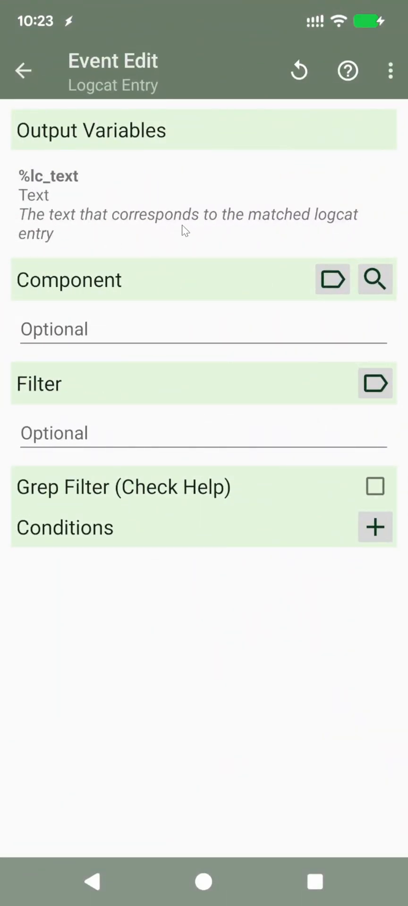
{"action": "mouse_move", "coordinate": [305, 339]}
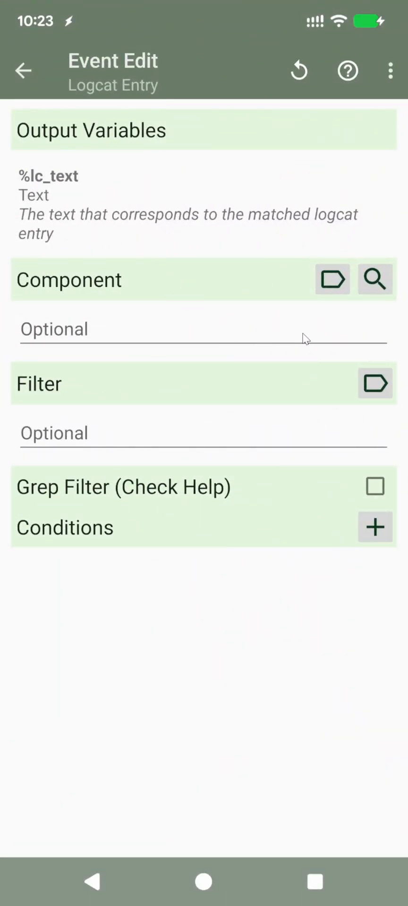
Step: Start the Logcat Entry helper via the magnifier beside Component to find the log component
{"action": "left_click", "coordinate": [203, 328]}
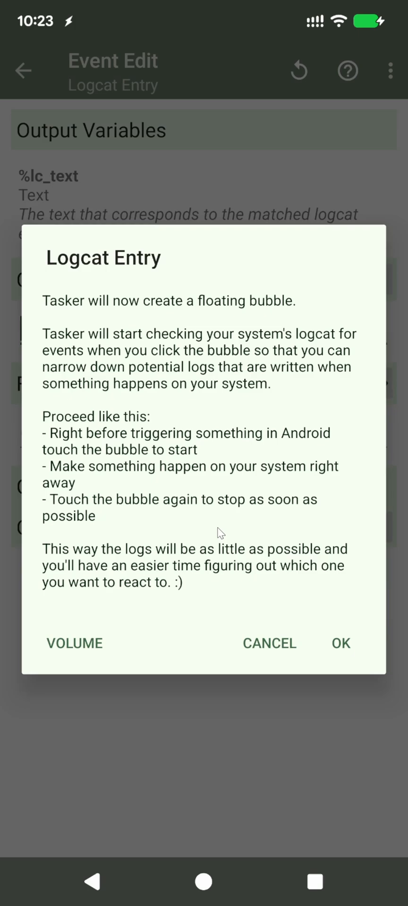
Step: Acknowledge the helper explanation and start recording live system log entries
{"action": "left_click", "coordinate": [340, 642]}
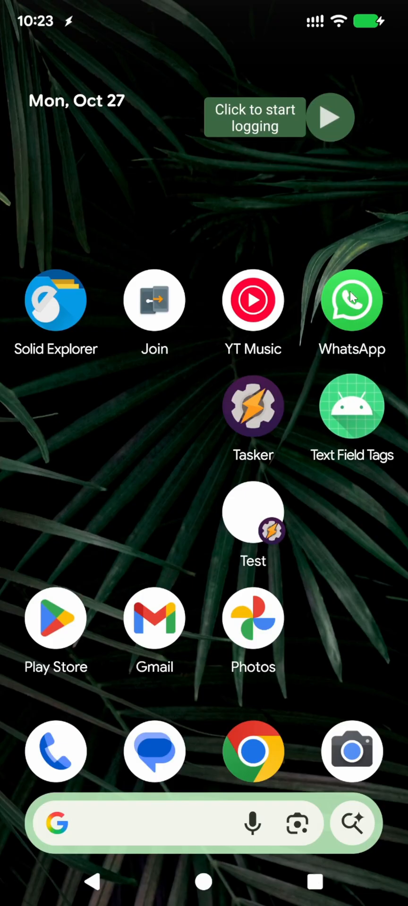
{"action": "mouse_move", "coordinate": [312, 618]}
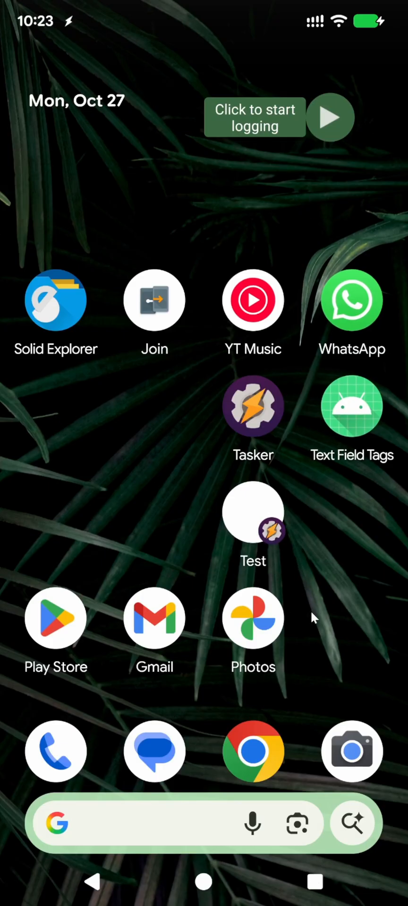
{"action": "mouse_move", "coordinate": [297, 256]}
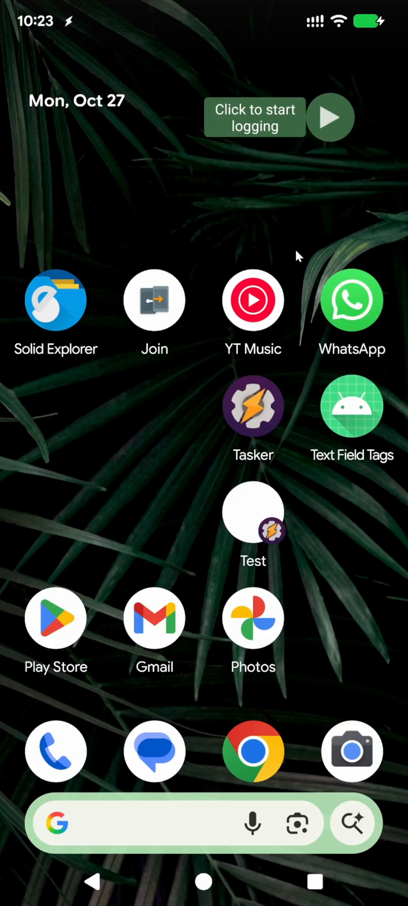
{"action": "mouse_move", "coordinate": [332, 127]}
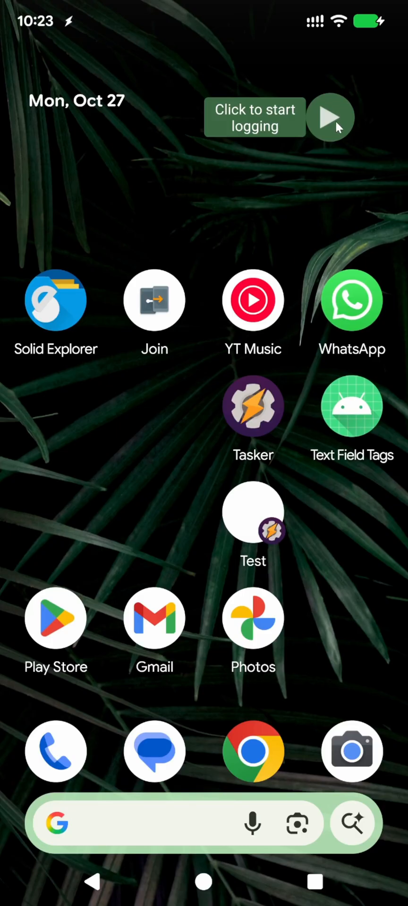
{"action": "left_click", "coordinate": [331, 117]}
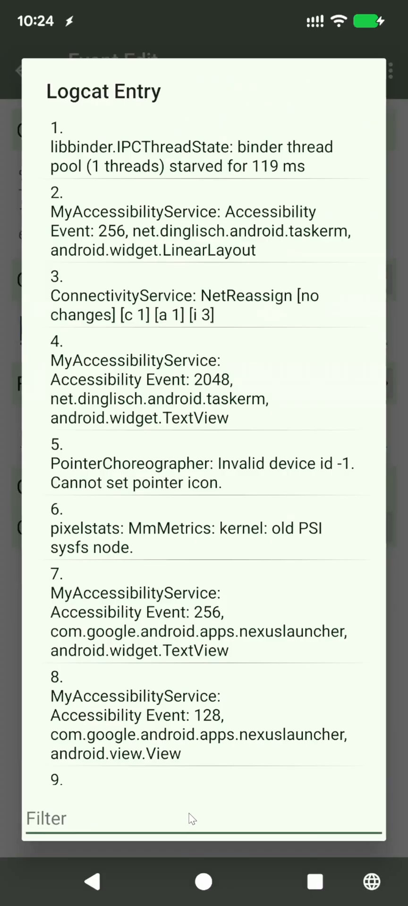
Step: Filter the captured log list with 'lon' to isolate the launcher long-press entry
{"action": "type", "text": "lon"}
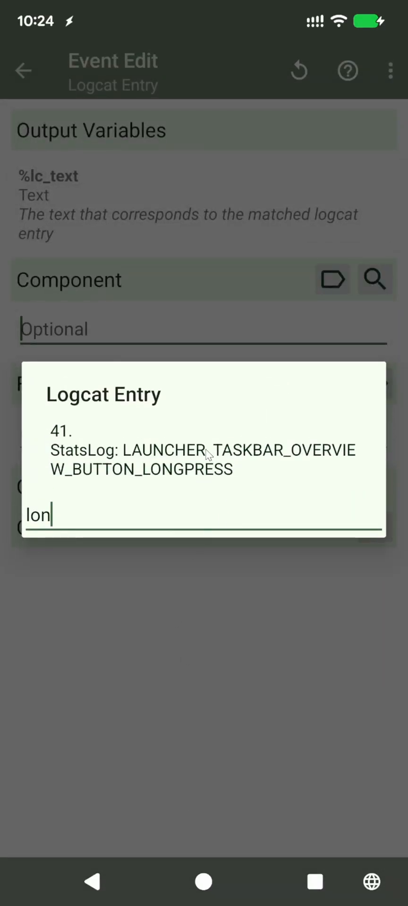
{"action": "mouse_move", "coordinate": [104, 454]}
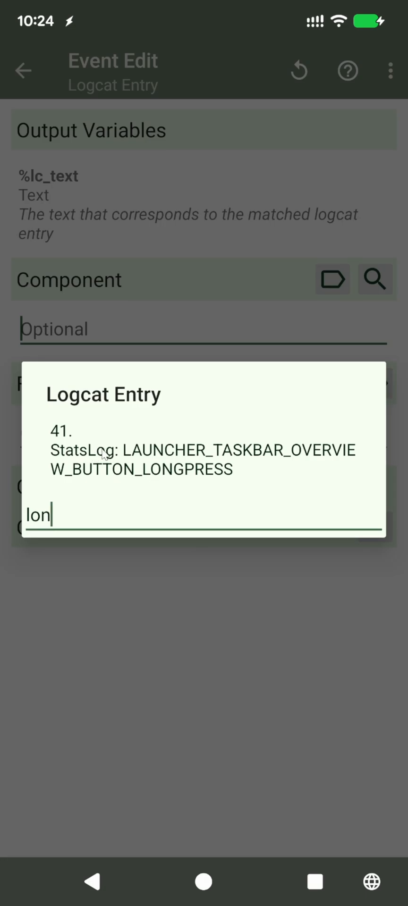
{"action": "mouse_move", "coordinate": [162, 460]}
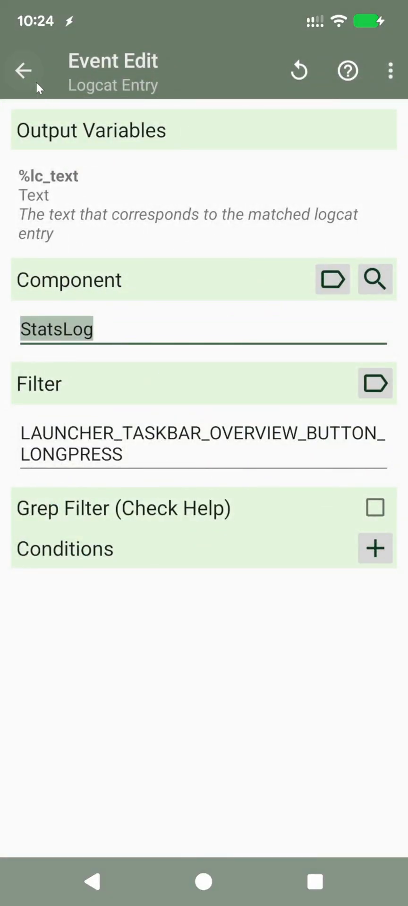
Step: Save the event and add a new task with a Launch App action for Calculator
{"action": "left_click", "coordinate": [23, 71]}
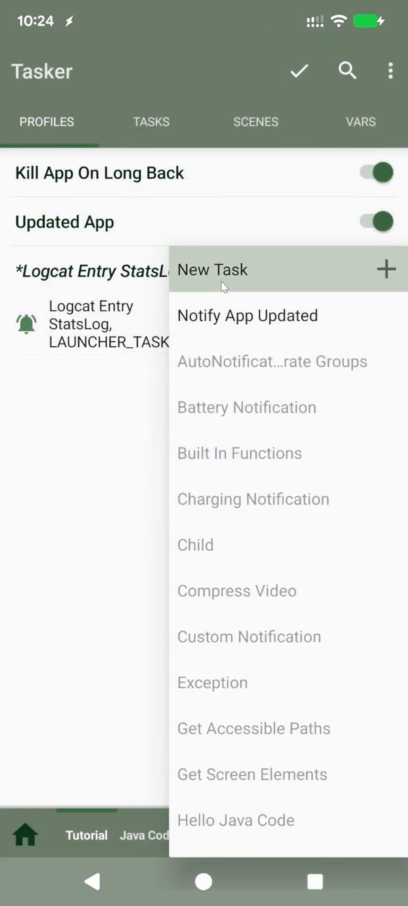
{"action": "left_click", "coordinate": [213, 269]}
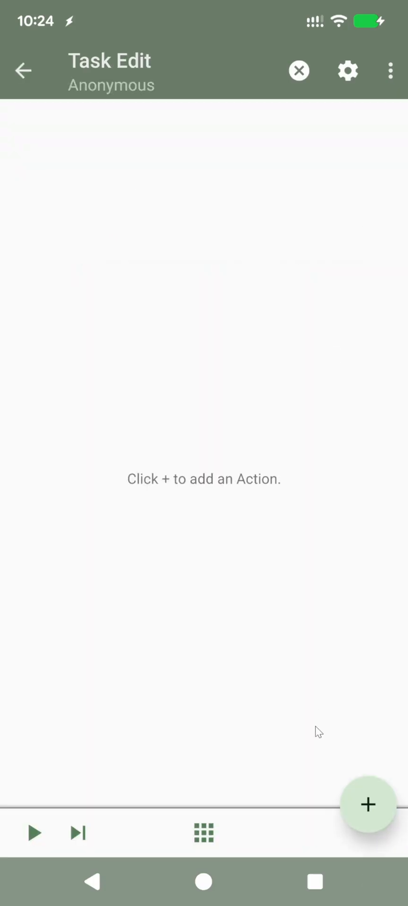
{"action": "mouse_move", "coordinate": [142, 822]}
{"action": "type", "text": "ca"}
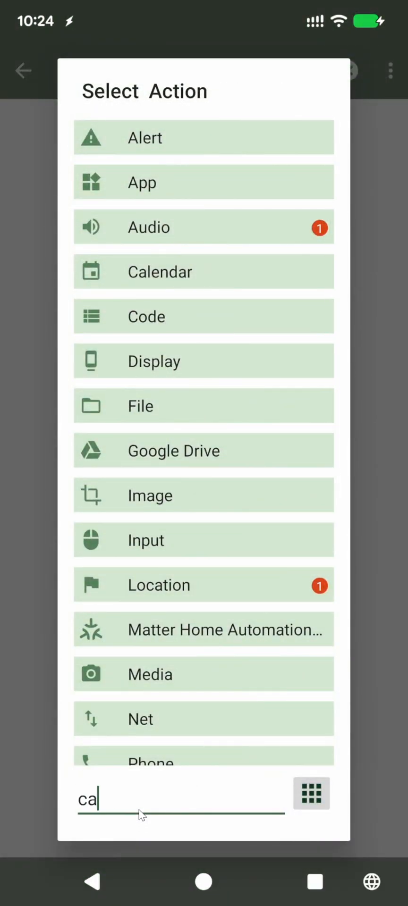
{"action": "type", "text": "lau"}
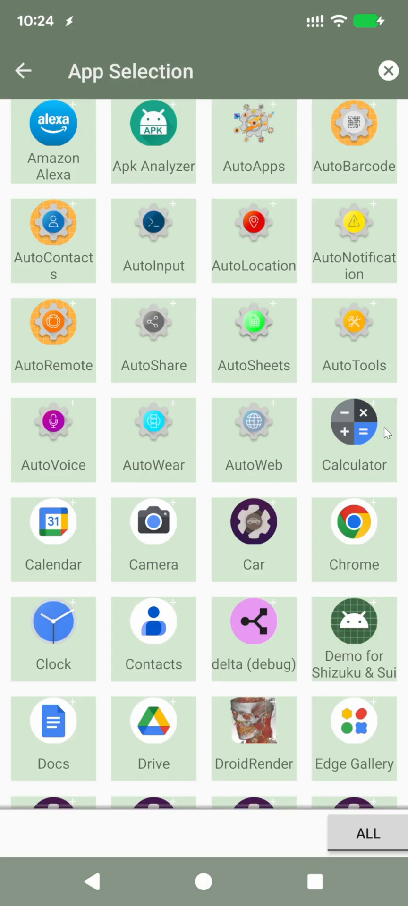
{"action": "left_click", "coordinate": [353, 439]}
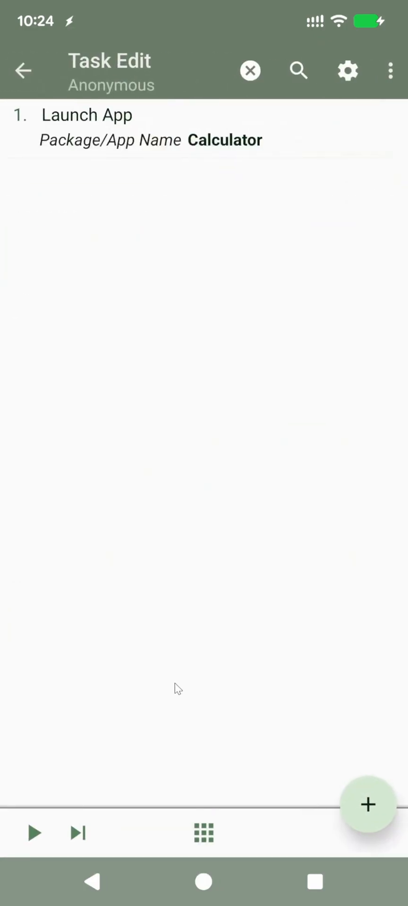
{"action": "mouse_move", "coordinate": [109, 882]}
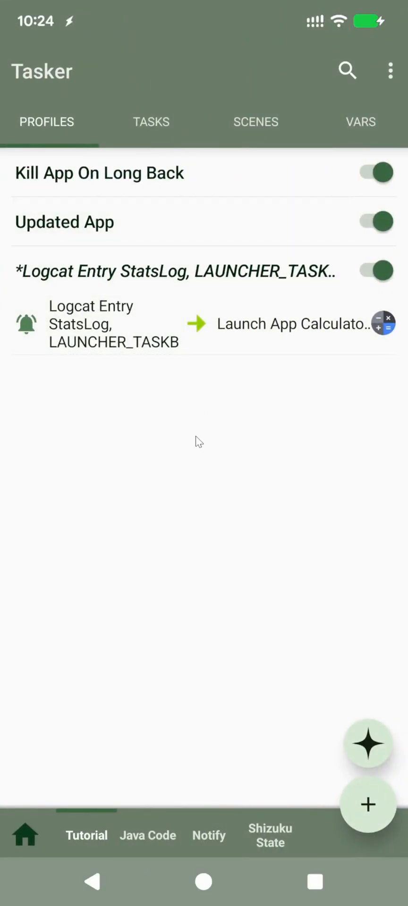
{"action": "mouse_move", "coordinate": [193, 419]}
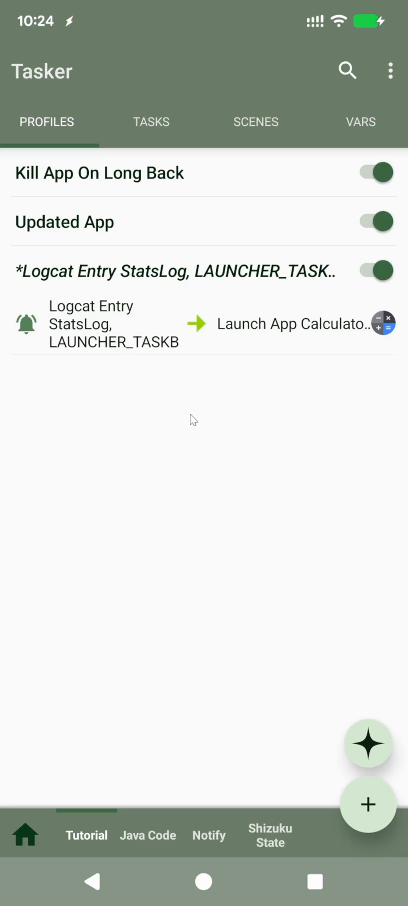
{"action": "mouse_move", "coordinate": [125, 498]}
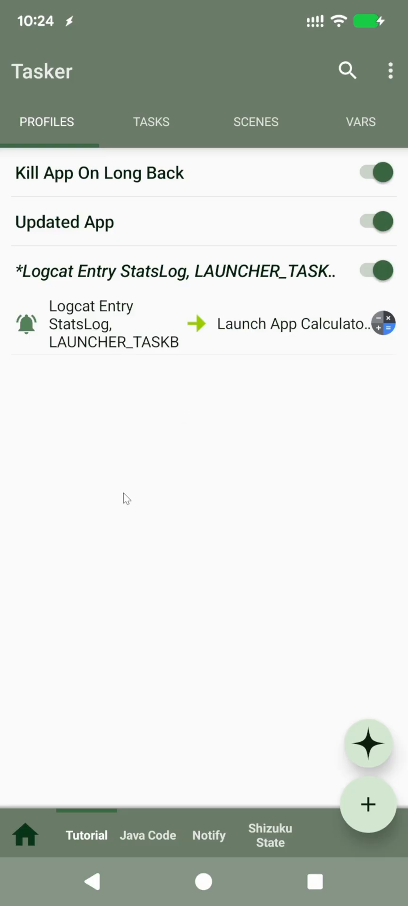
{"action": "mouse_move", "coordinate": [272, 405]}
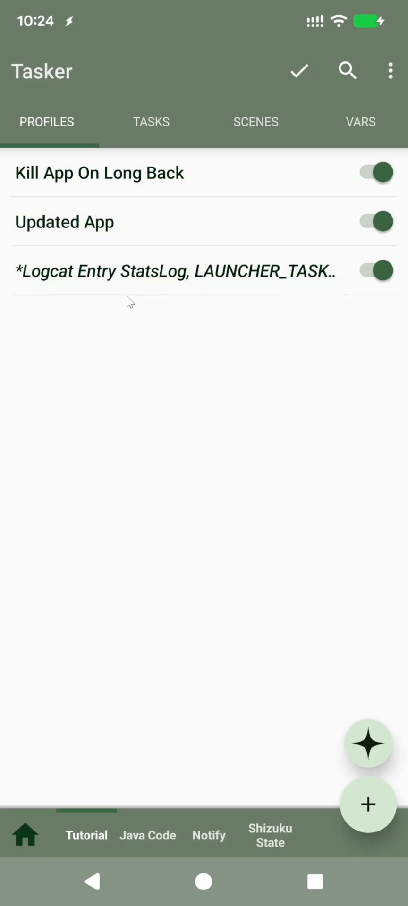
Step: Expand the Kill App On Long Back profile and review its logcat event
{"action": "left_click", "coordinate": [98, 172]}
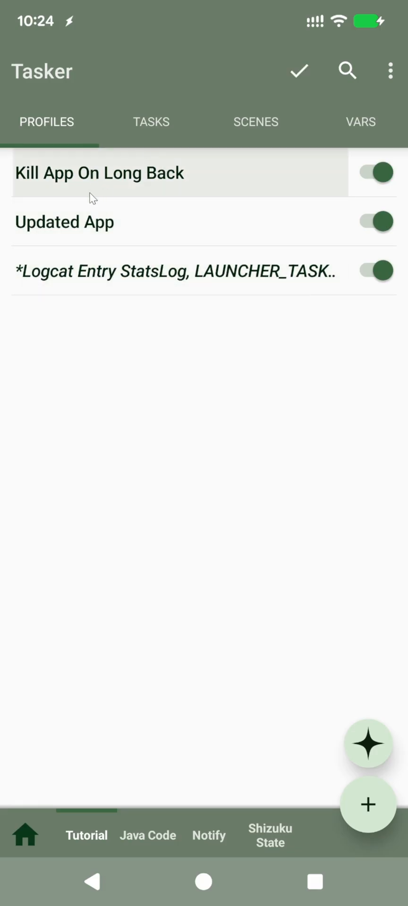
{"action": "mouse_move", "coordinate": [78, 178]}
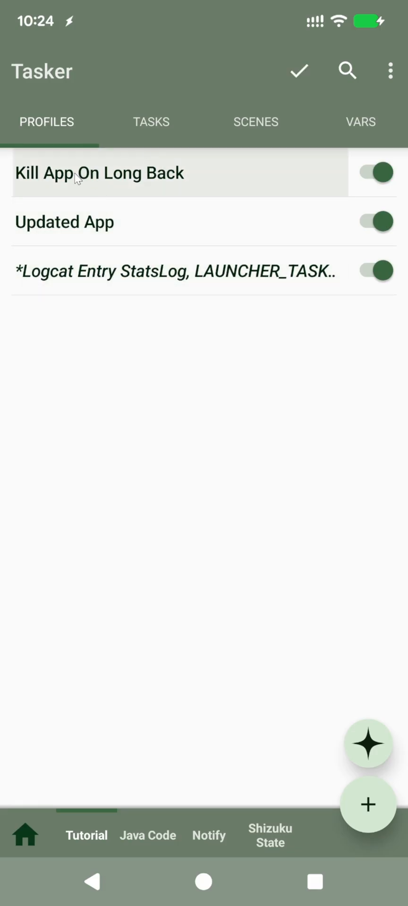
{"action": "left_click", "coordinate": [99, 172]}
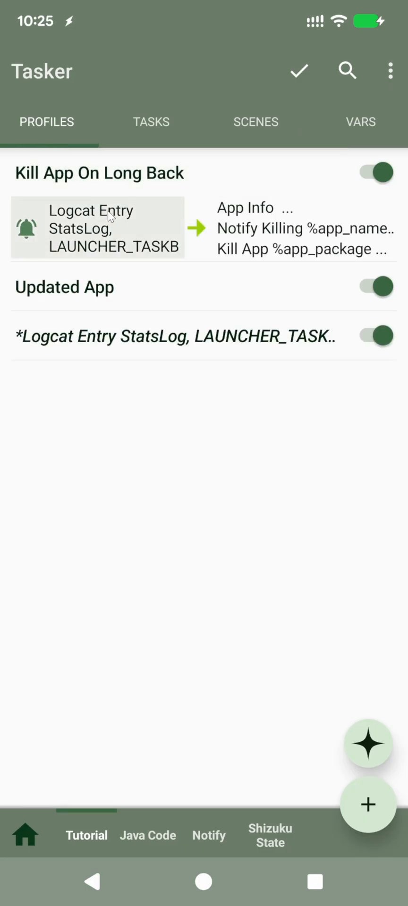
{"action": "left_click", "coordinate": [97, 227]}
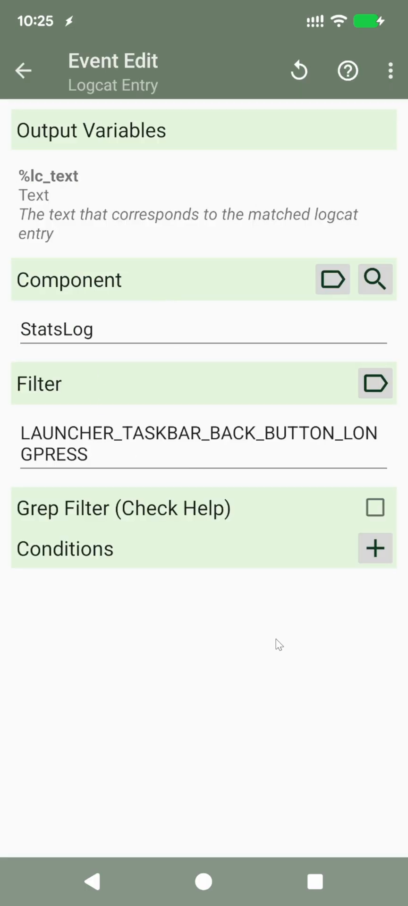
{"action": "mouse_move", "coordinate": [115, 807]}
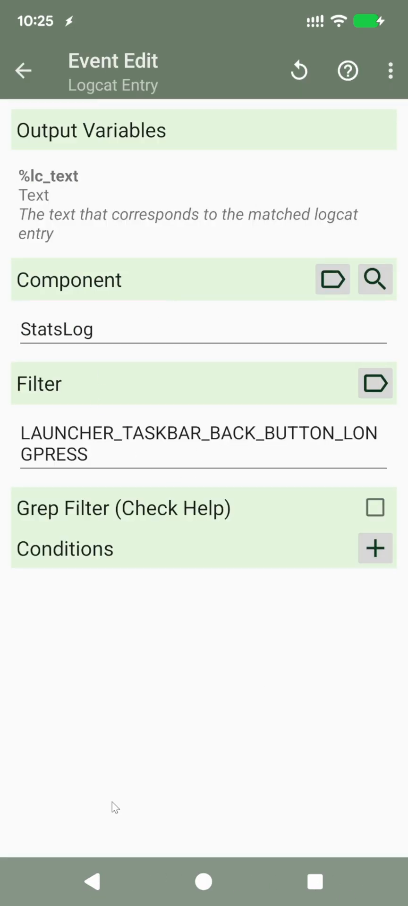
Step: Review the task's App Info, Notify Killing %app_name and Kill App %app_package actions, then return to Profiles
{"action": "left_click", "coordinate": [22, 71]}
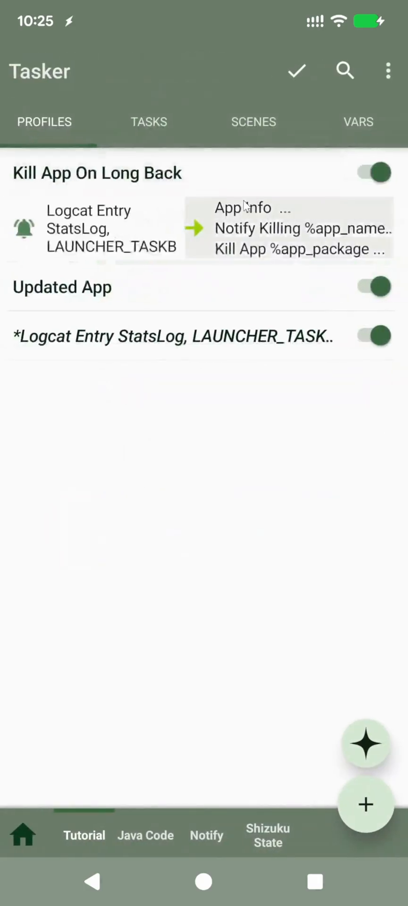
{"action": "left_click", "coordinate": [289, 227]}
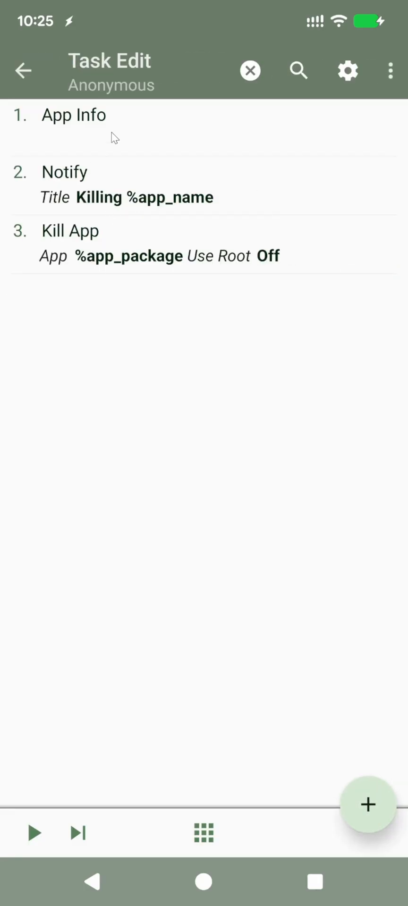
{"action": "mouse_move", "coordinate": [163, 199]}
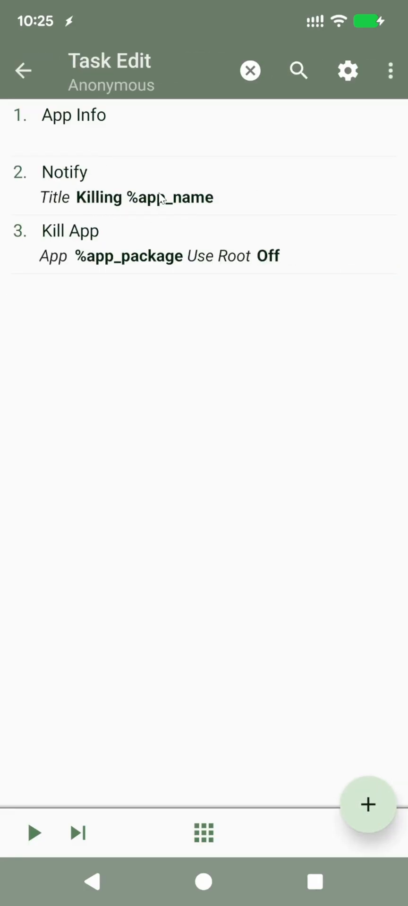
{"action": "mouse_move", "coordinate": [185, 329]}
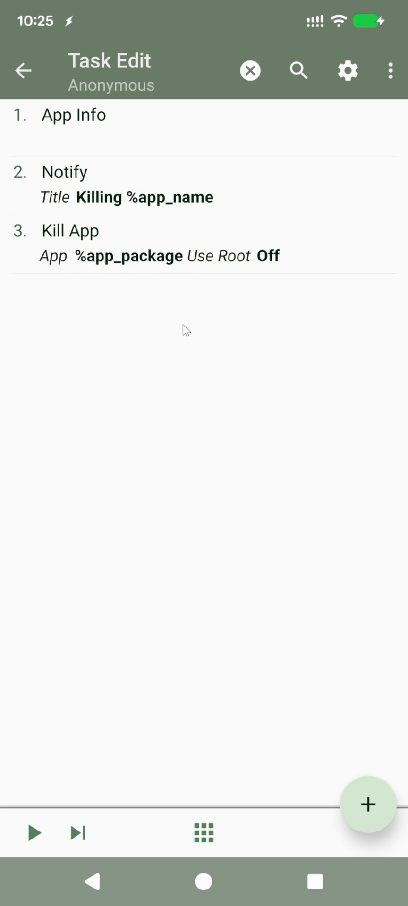
{"action": "mouse_move", "coordinate": [121, 878]}
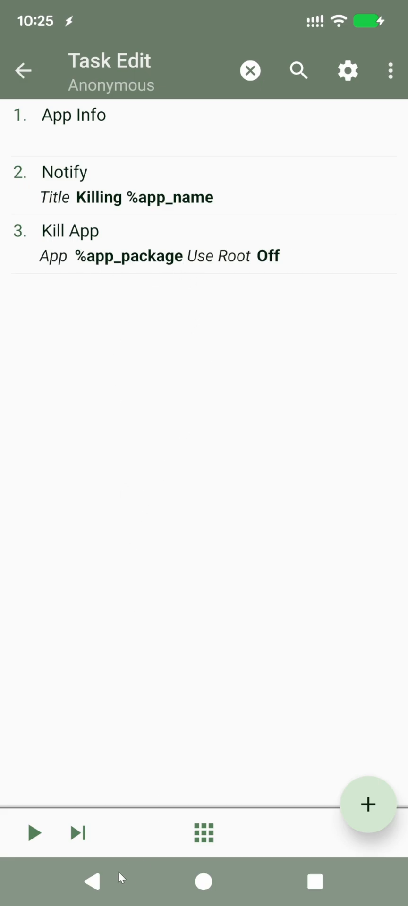
{"action": "left_click", "coordinate": [249, 71]}
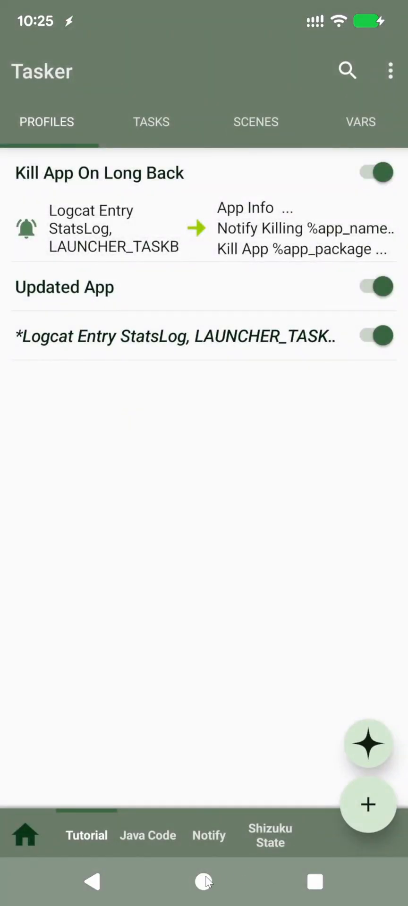
Step: Go home and long-press Back with Calculator open so the kill profile closes it
{"action": "left_click", "coordinate": [203, 882]}
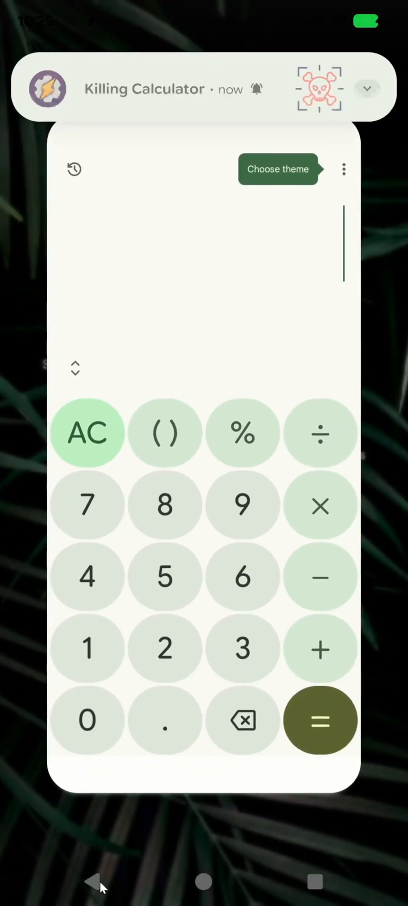
{"action": "left_click", "coordinate": [94, 882]}
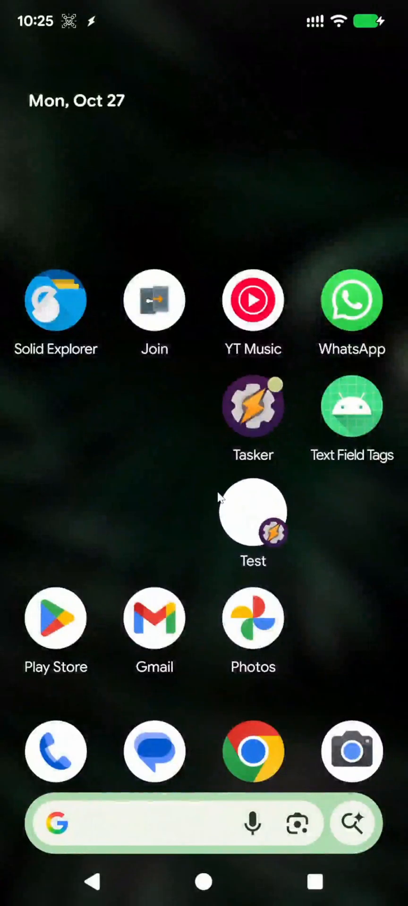
Step: Reopen Tasker and review the Updated App profile's onPackageUpdateFinished logcat event
{"action": "left_click", "coordinate": [252, 406]}
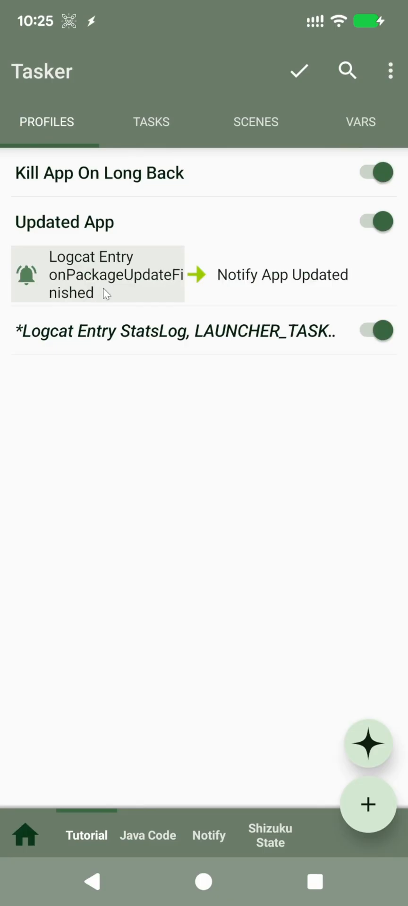
{"action": "left_click", "coordinate": [97, 274]}
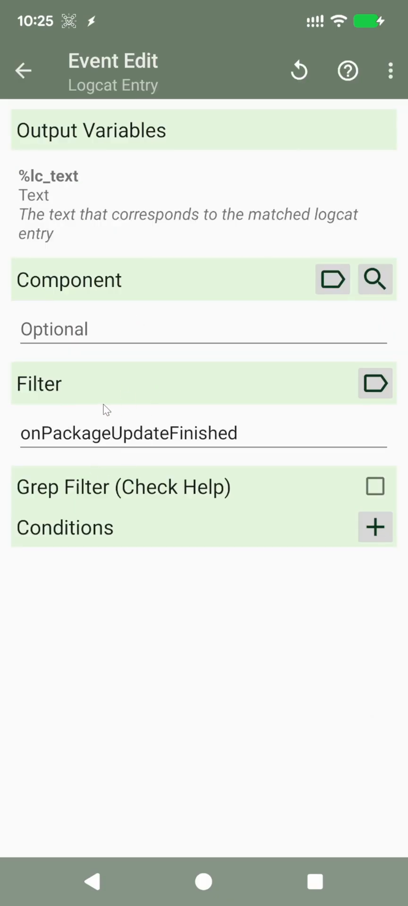
{"action": "mouse_move", "coordinate": [12, 454]}
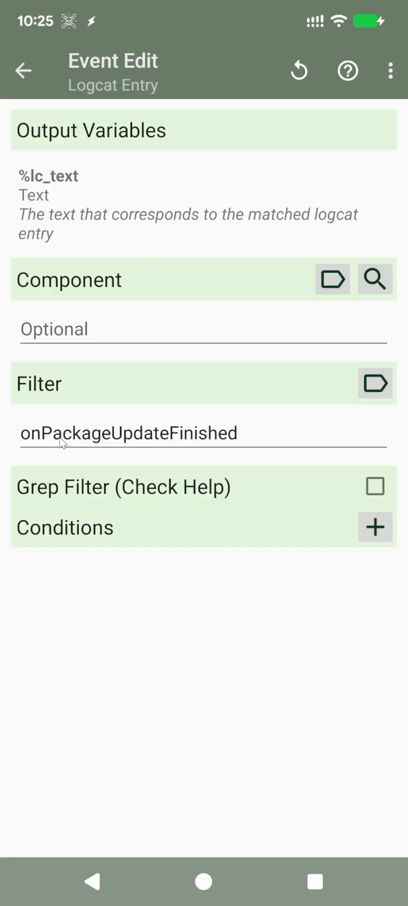
{"action": "mouse_move", "coordinate": [182, 389]}
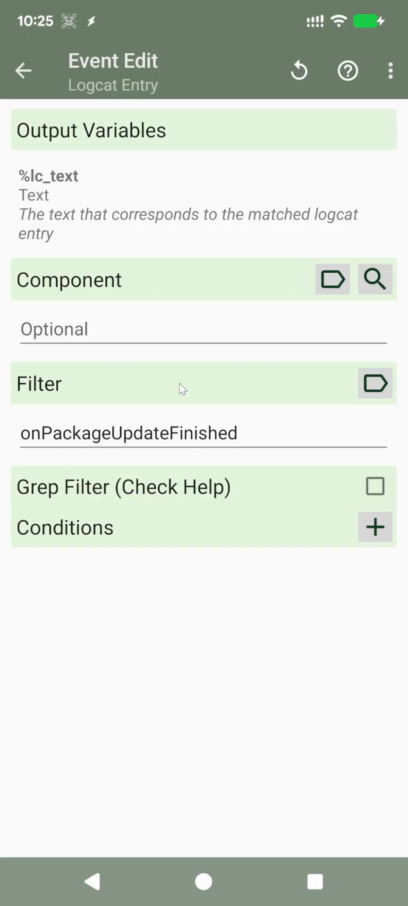
{"action": "left_click", "coordinate": [22, 71]}
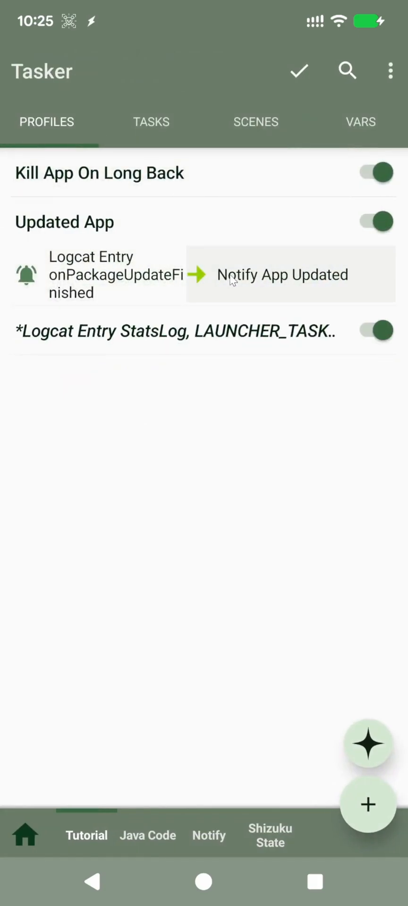
Step: Review the Notify App Updated task including its Simple Match/Regex action
{"action": "left_click", "coordinate": [282, 275]}
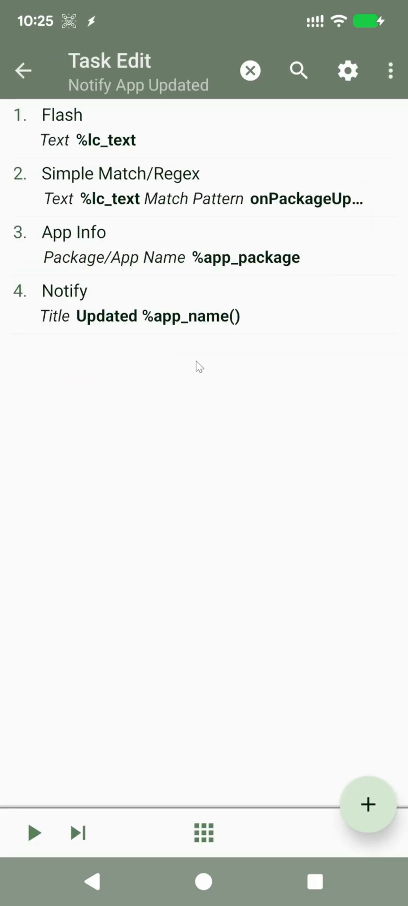
{"action": "mouse_move", "coordinate": [128, 199]}
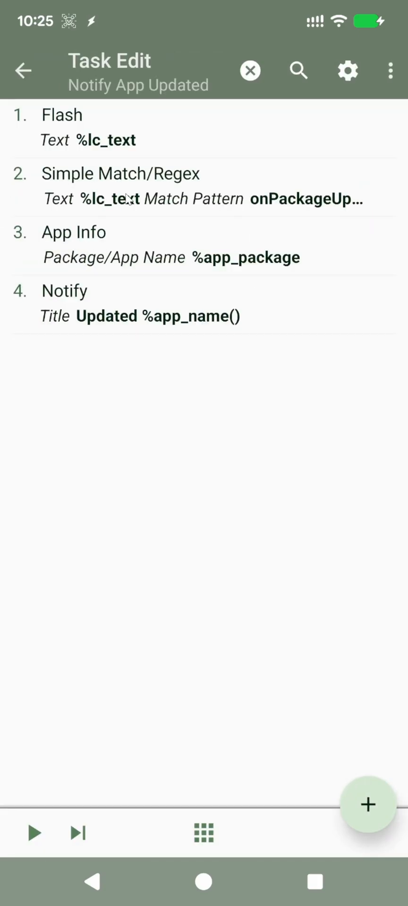
{"action": "left_click", "coordinate": [120, 186]}
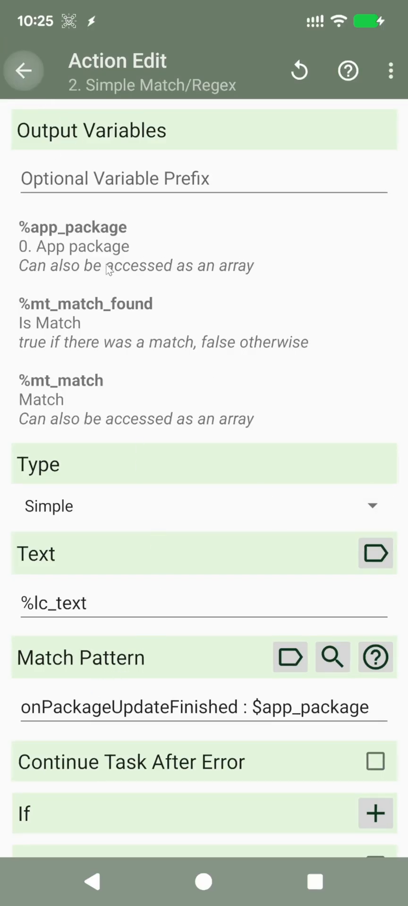
{"action": "left_click", "coordinate": [24, 71]}
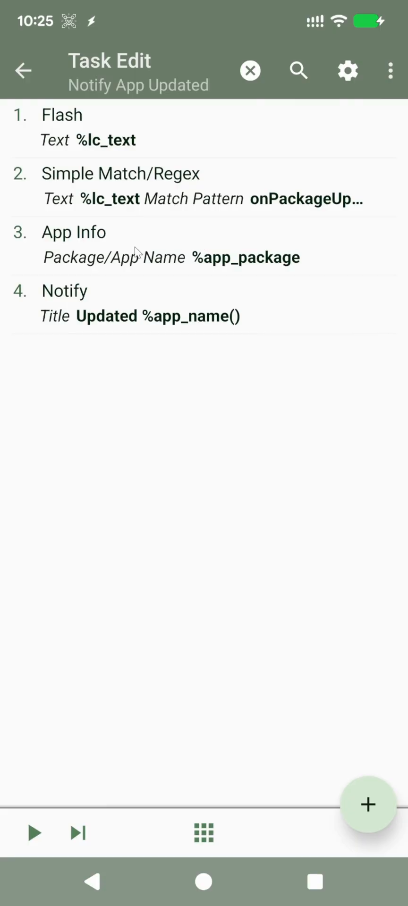
{"action": "mouse_move", "coordinate": [198, 296]}
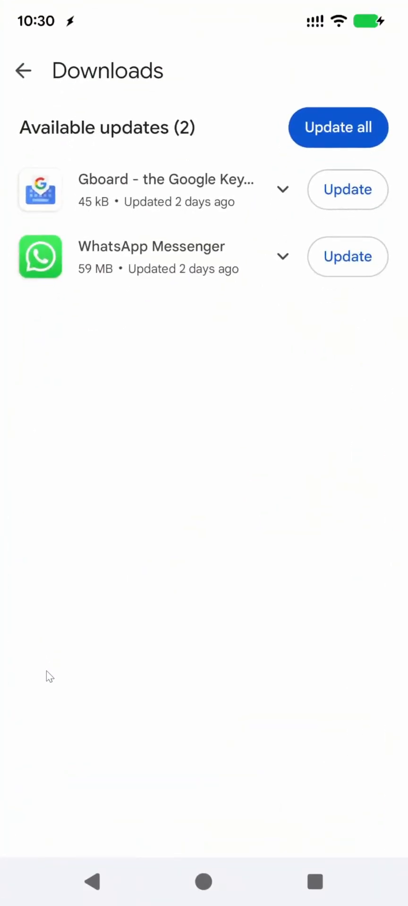
{"action": "mouse_move", "coordinate": [186, 419]}
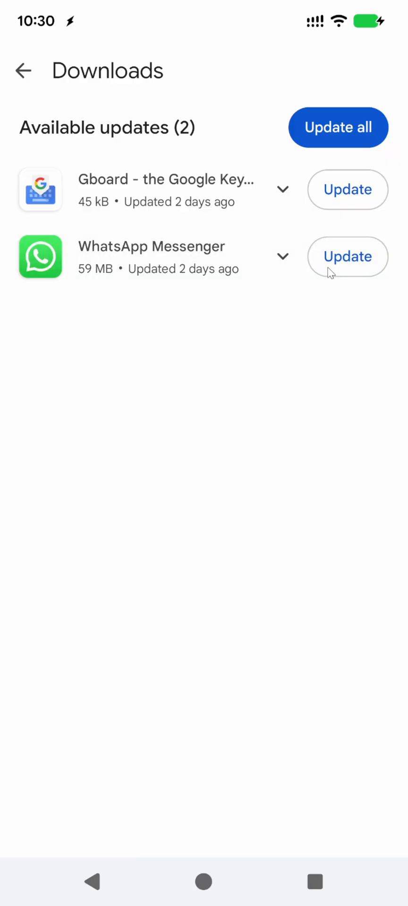
Step: Update WhatsApp Messenger from the Play Store Downloads list
{"action": "left_click", "coordinate": [347, 257]}
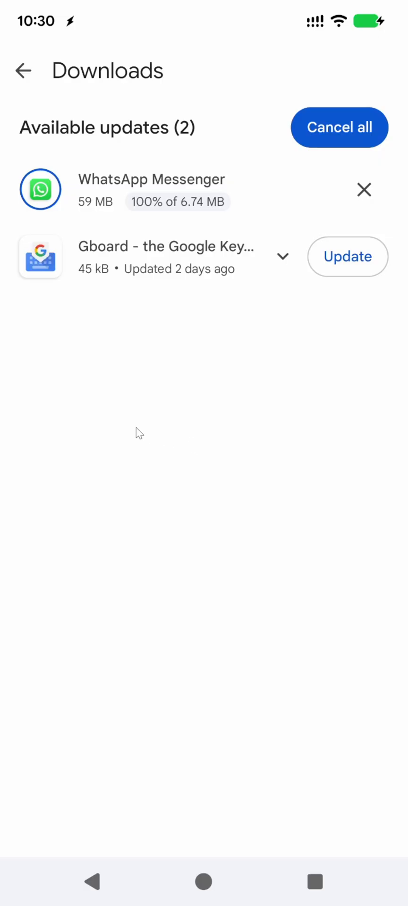
{"action": "mouse_move", "coordinate": [113, 352]}
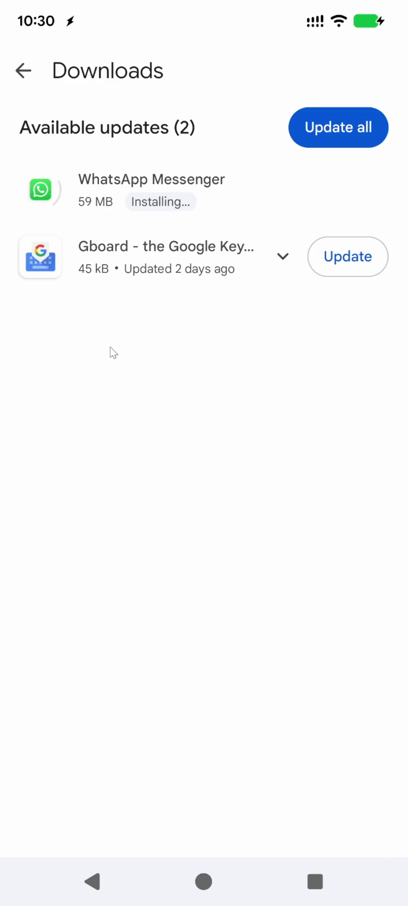
{"action": "mouse_move", "coordinate": [137, 396]}
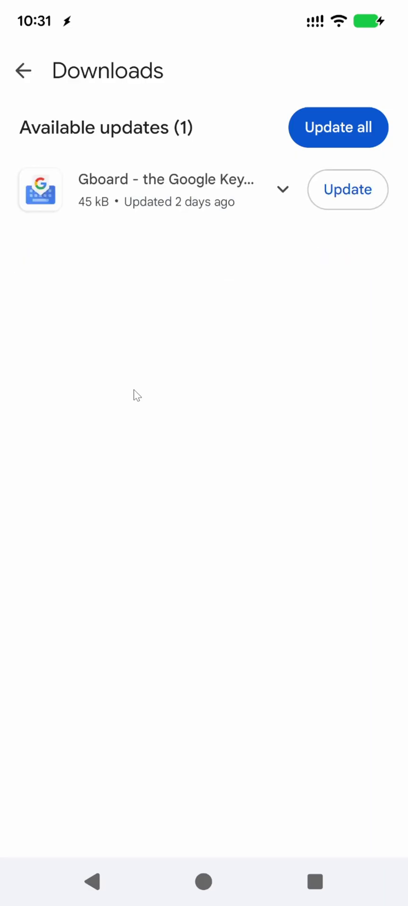
{"action": "mouse_move", "coordinate": [133, 27]}
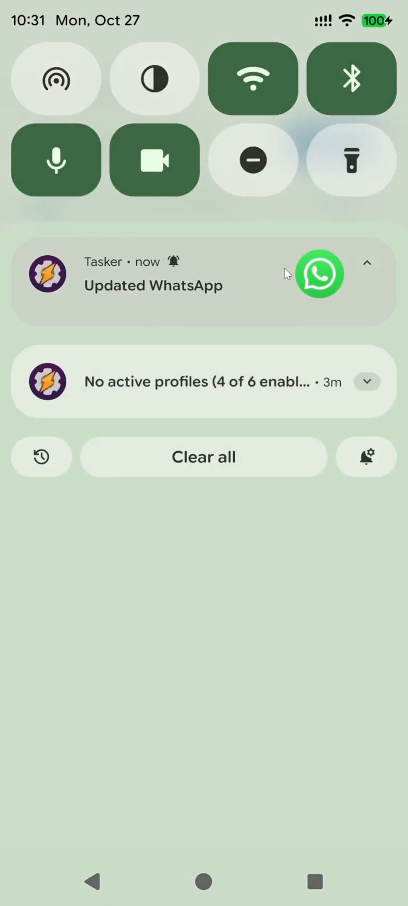
{"action": "mouse_move", "coordinate": [185, 630]}
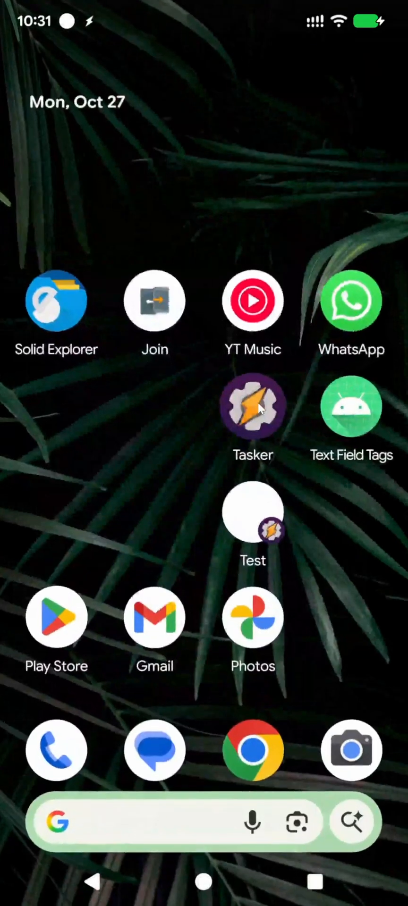
Step: Return to Tasker's profiles list with all three logcat profiles enabled
{"action": "left_click", "coordinate": [252, 405]}
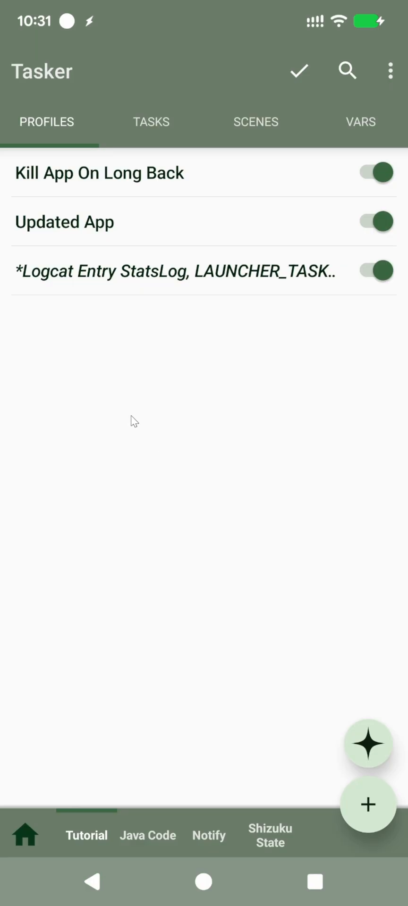
{"action": "mouse_move", "coordinate": [74, 405]}
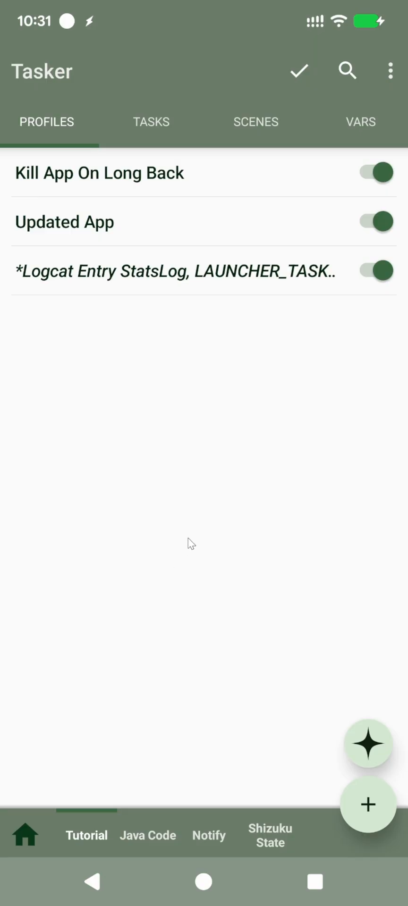
{"action": "mouse_move", "coordinate": [134, 550]}
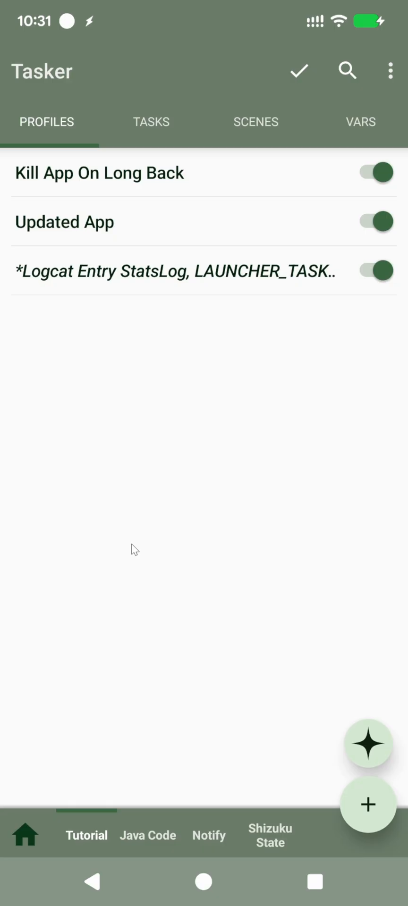
{"action": "mouse_move", "coordinate": [218, 553]}
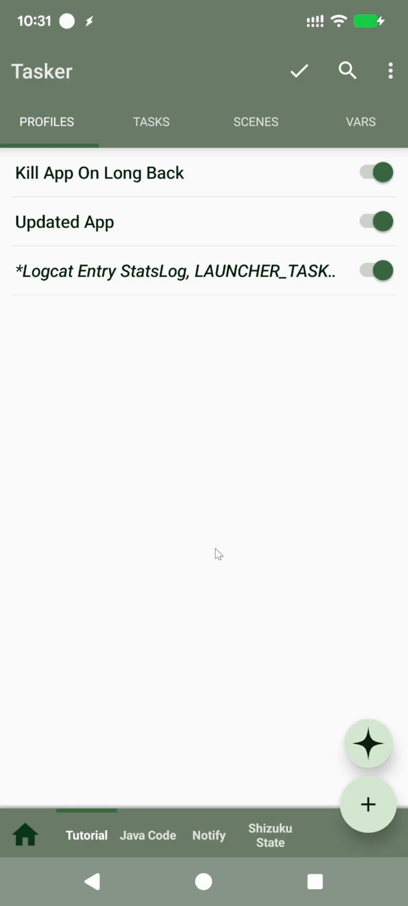